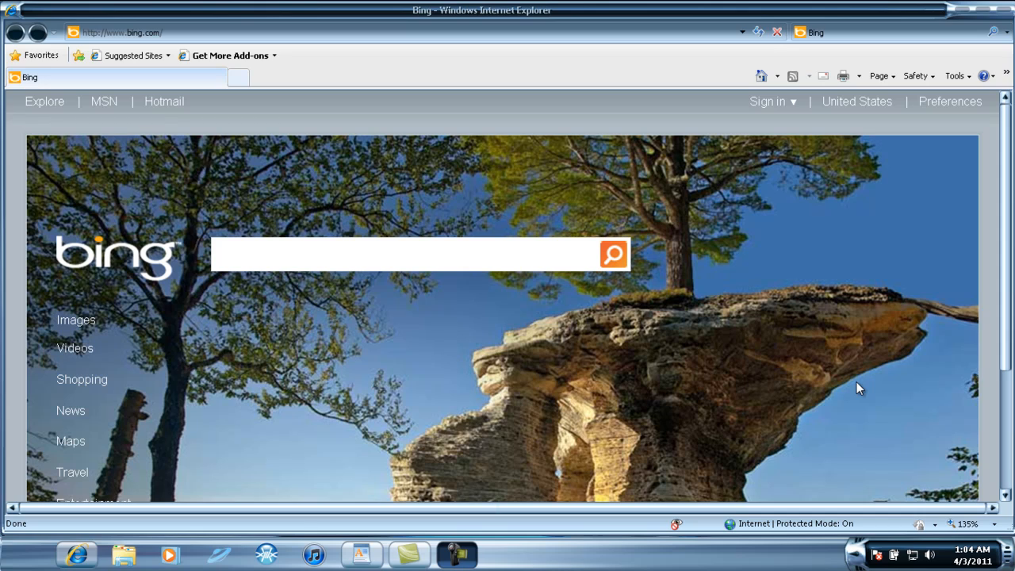
mouse_move(653, 400)
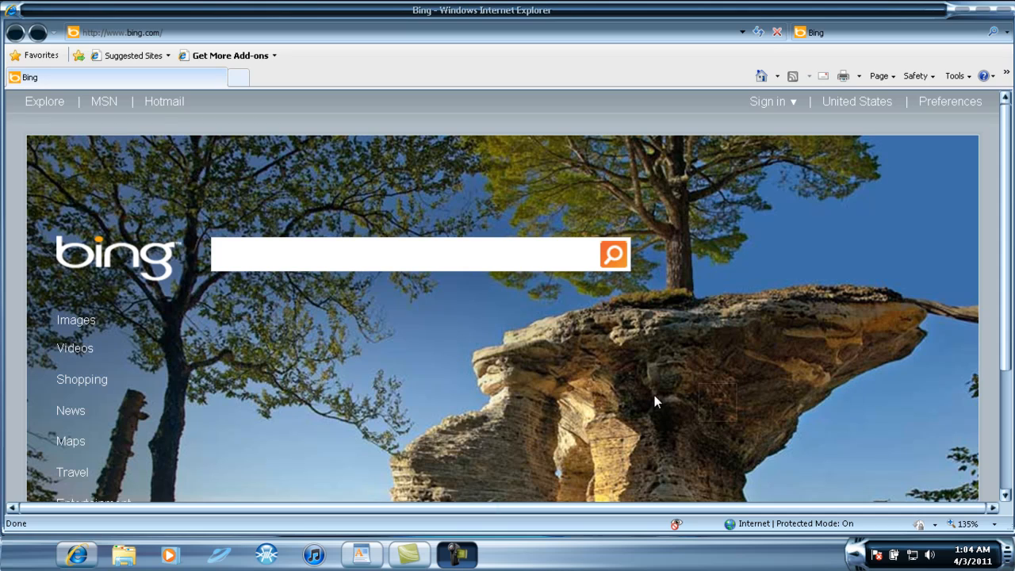
mouse_move(561, 178)
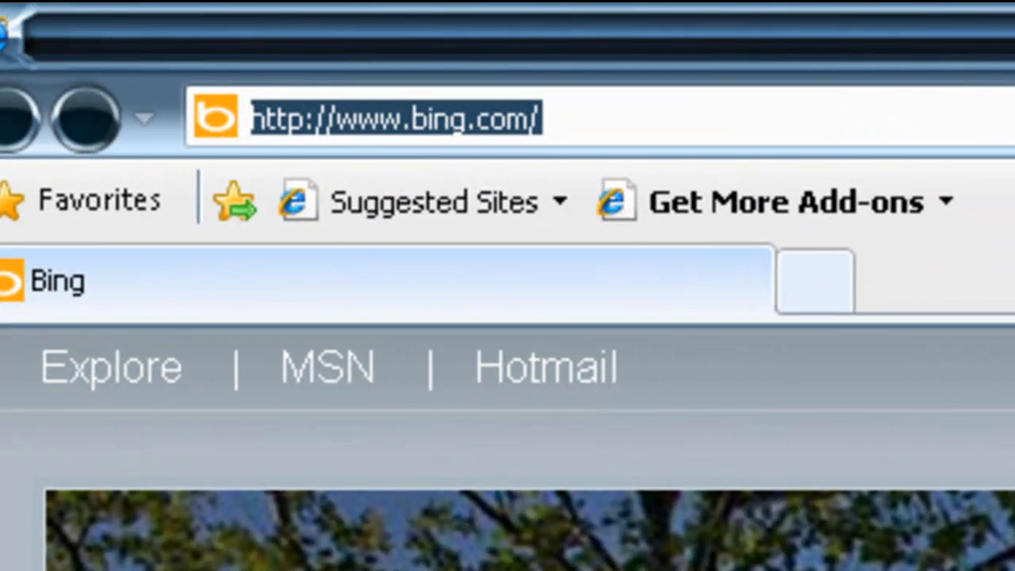
Step: Enter launchyoutube.com in the address bar to navigate to the proxy site
text(launchyoutube)
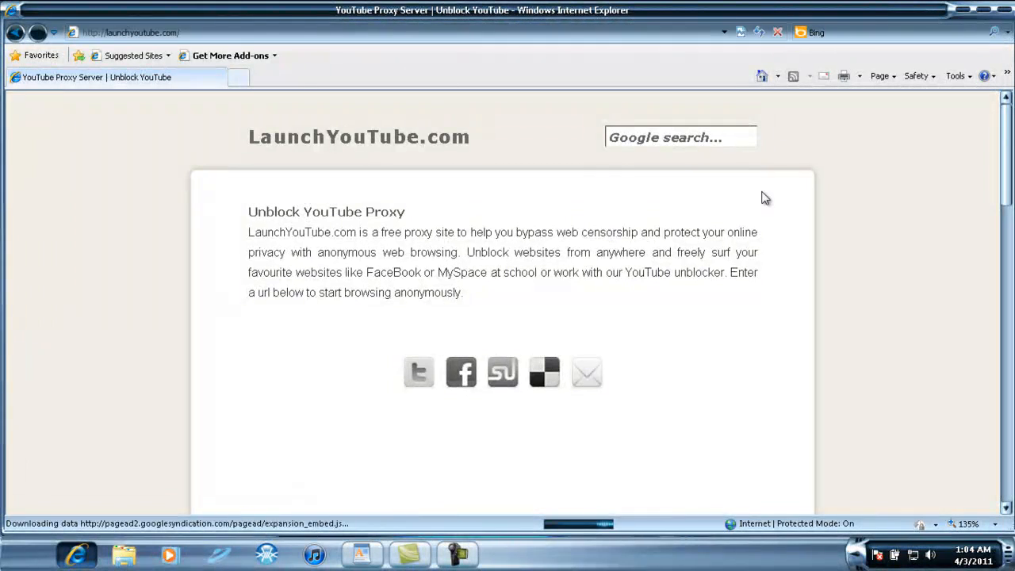
scroll(down, 3)
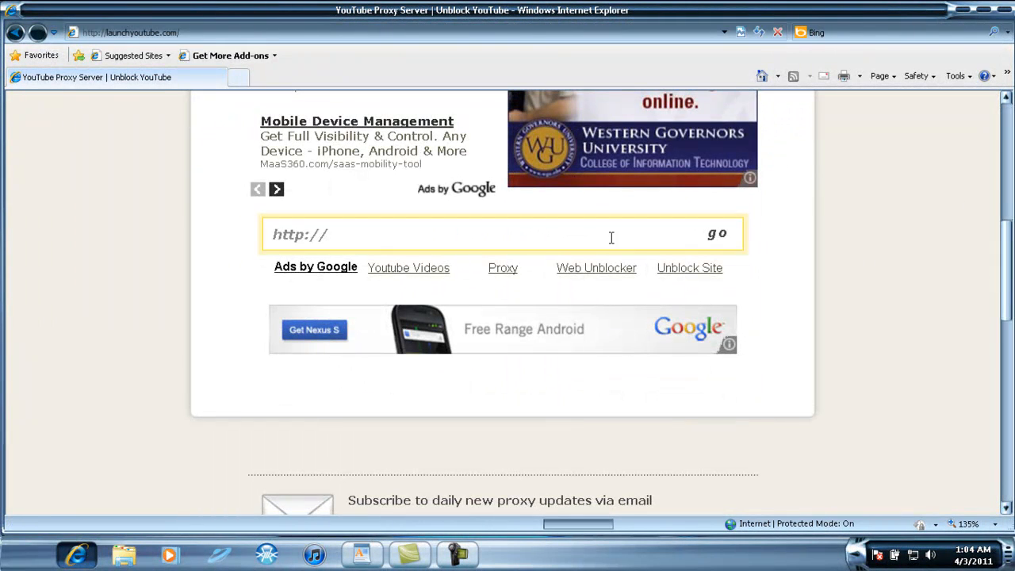
mouse_move(434, 234)
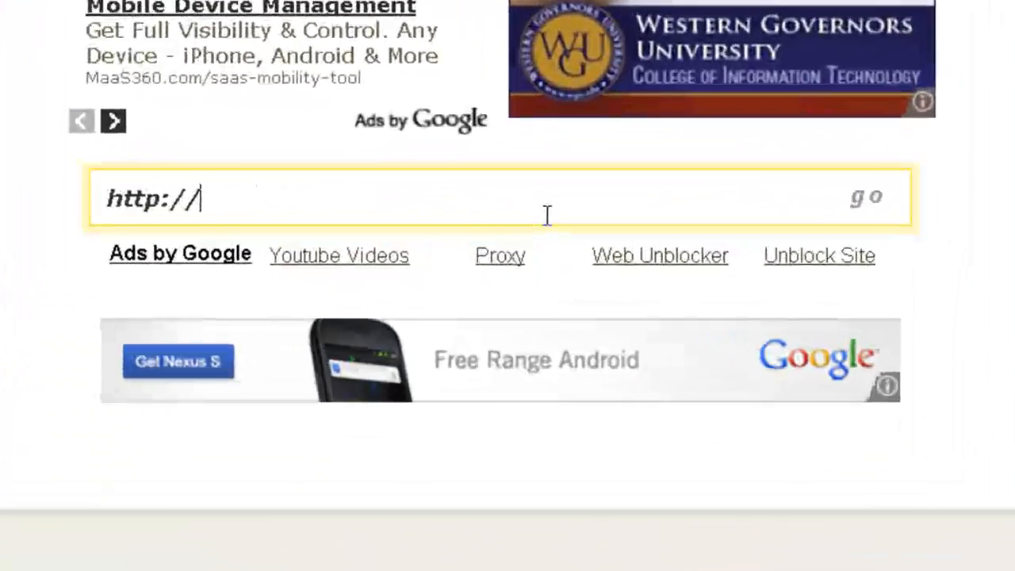
text(www)
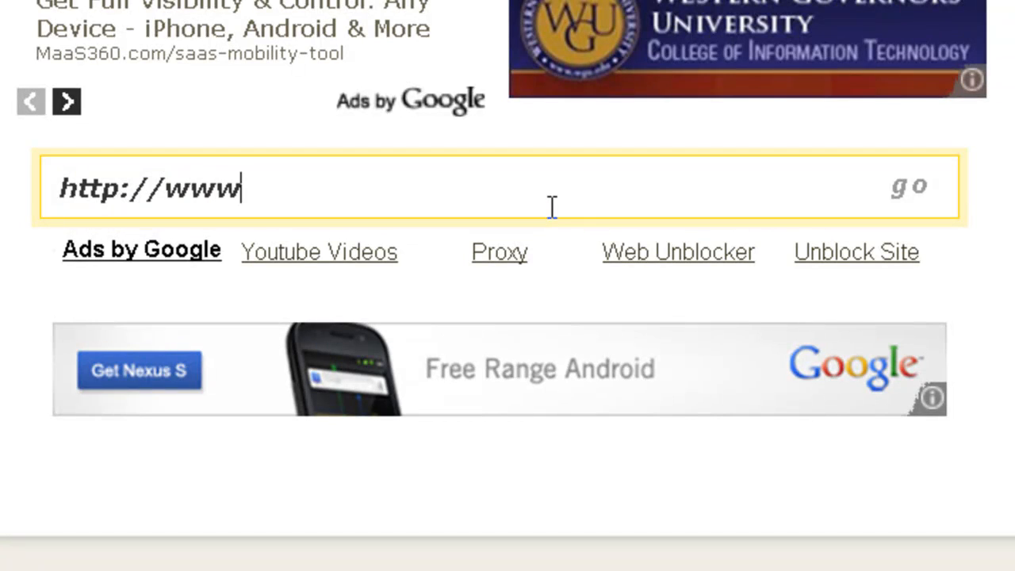
text(.youtube.)
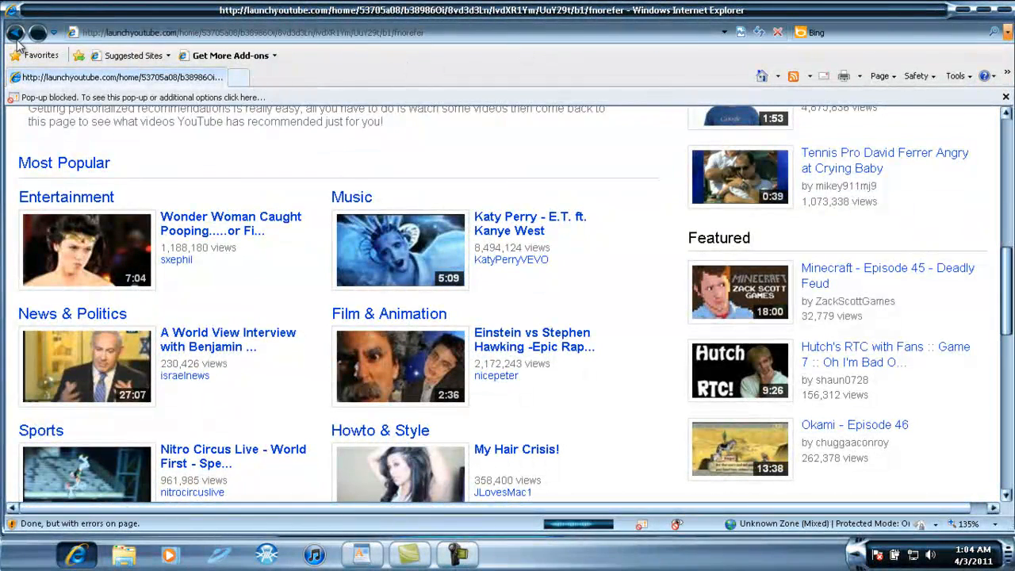
click(16, 32)
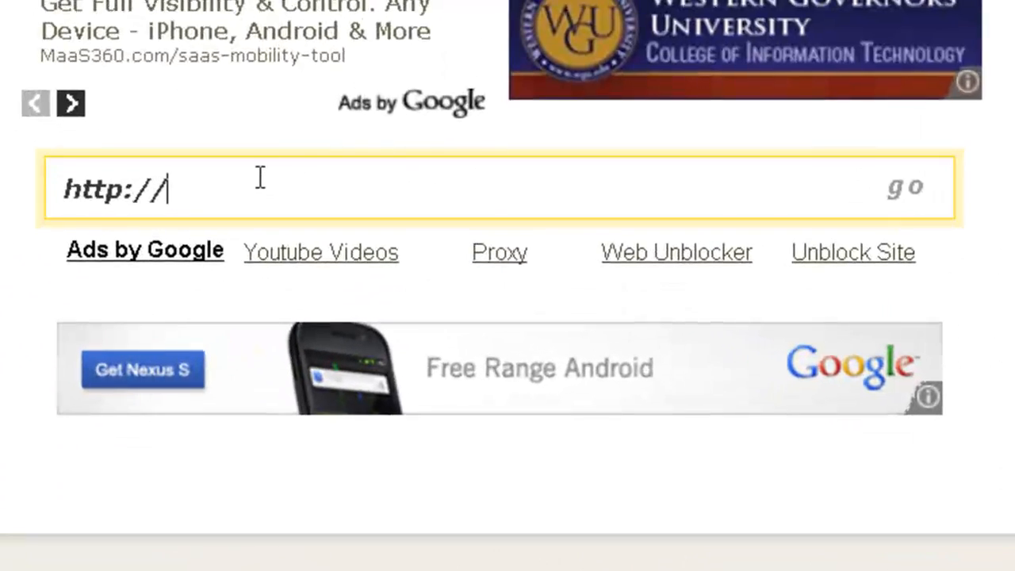
text(www.fa)
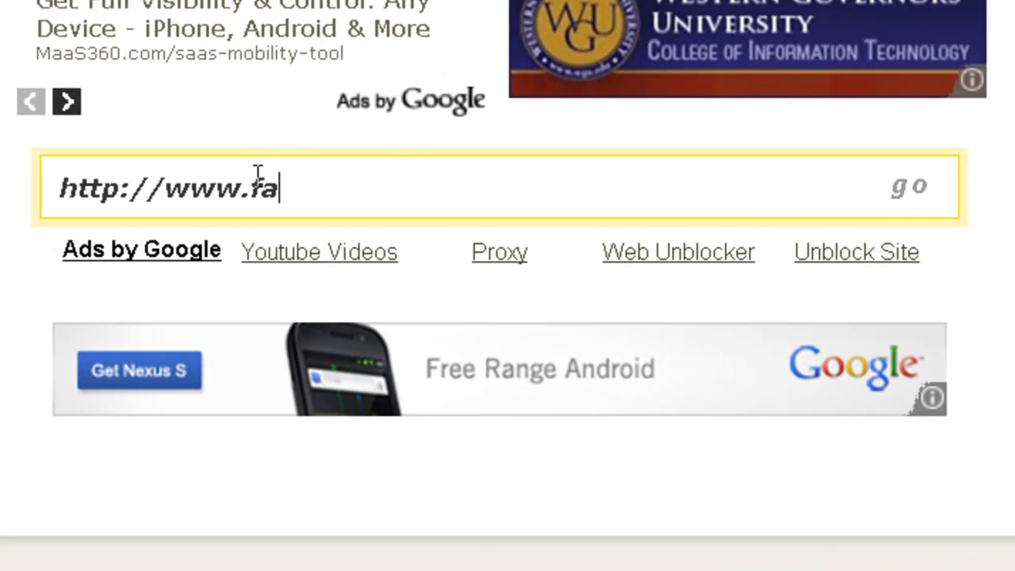
text(cebook.com)
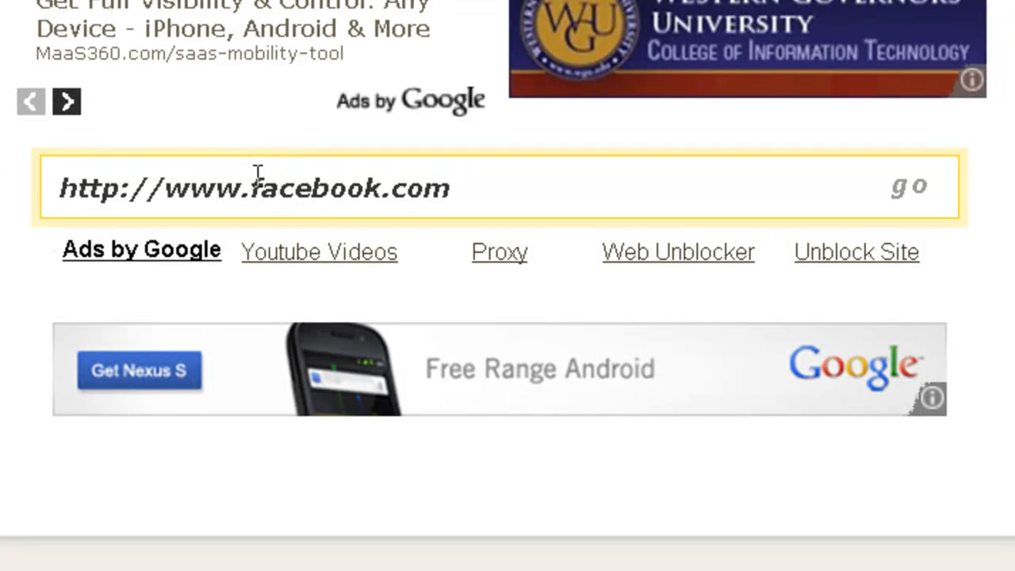
click(906, 187)
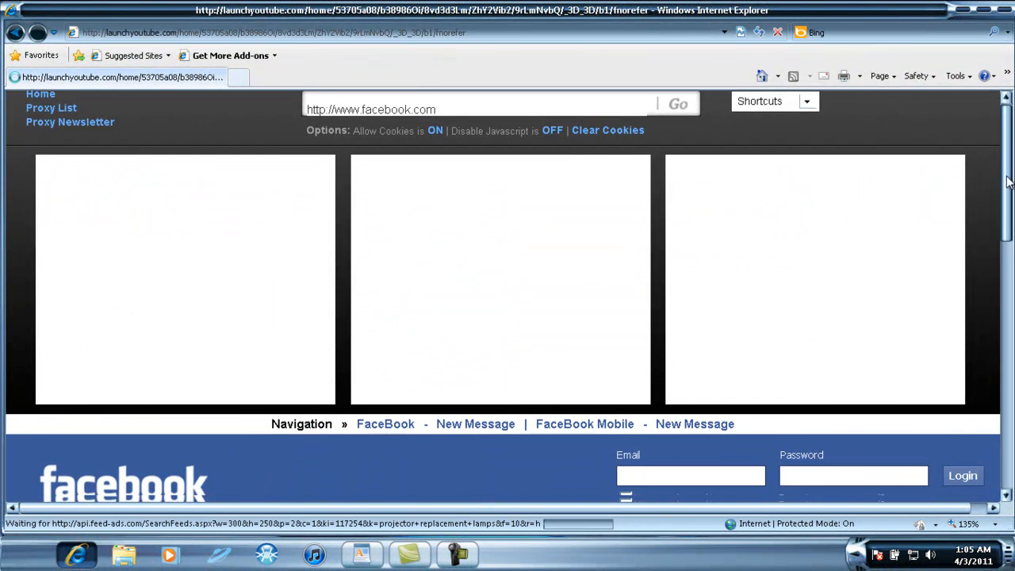
scroll(down, 3)
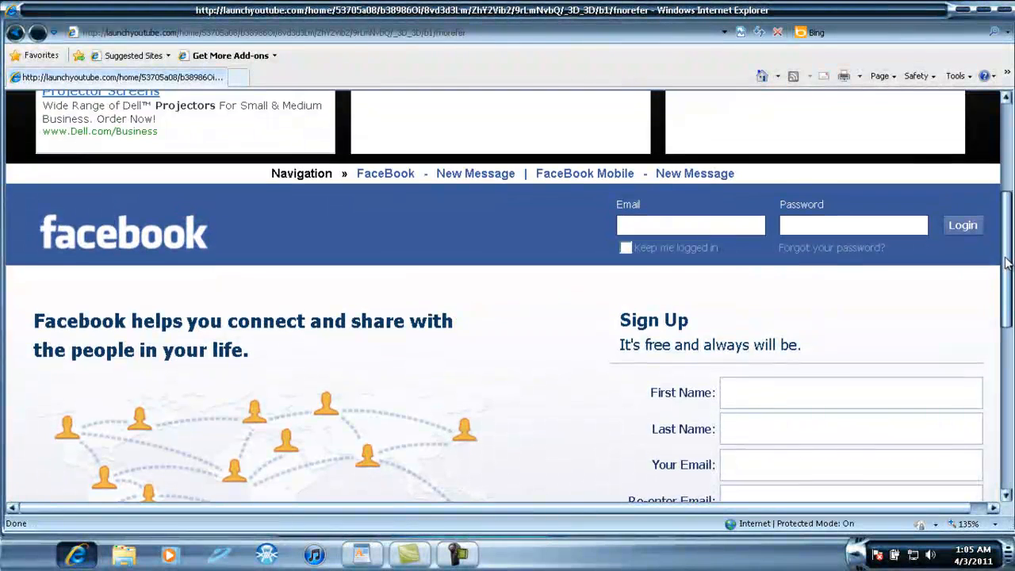
scroll(up, 3)
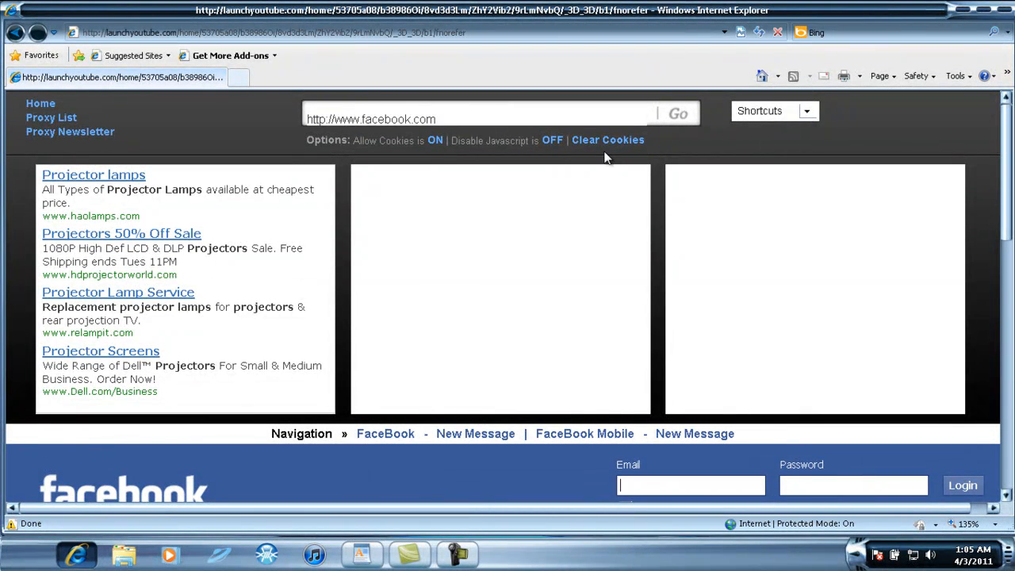
mouse_move(656, 152)
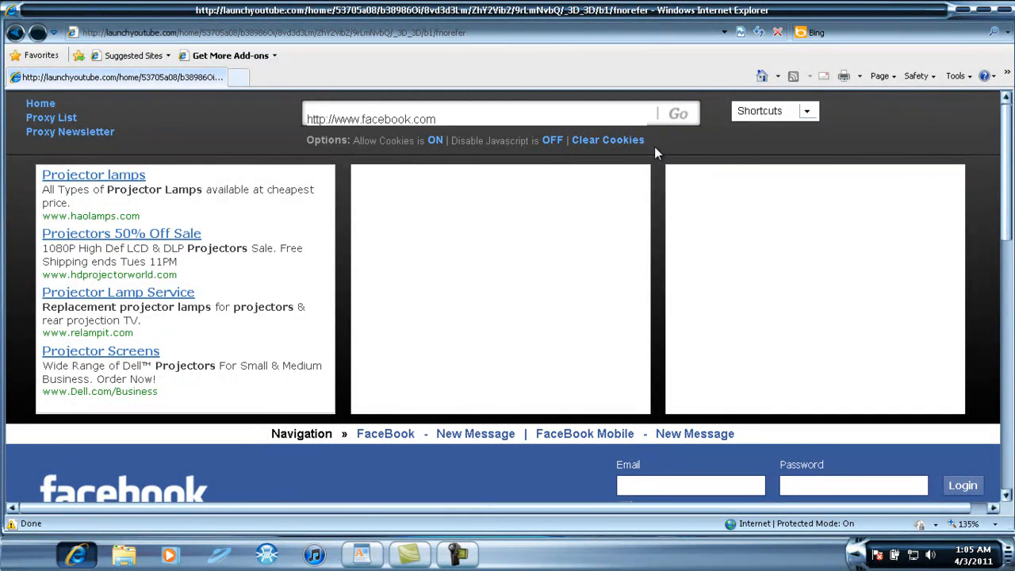
click(689, 485)
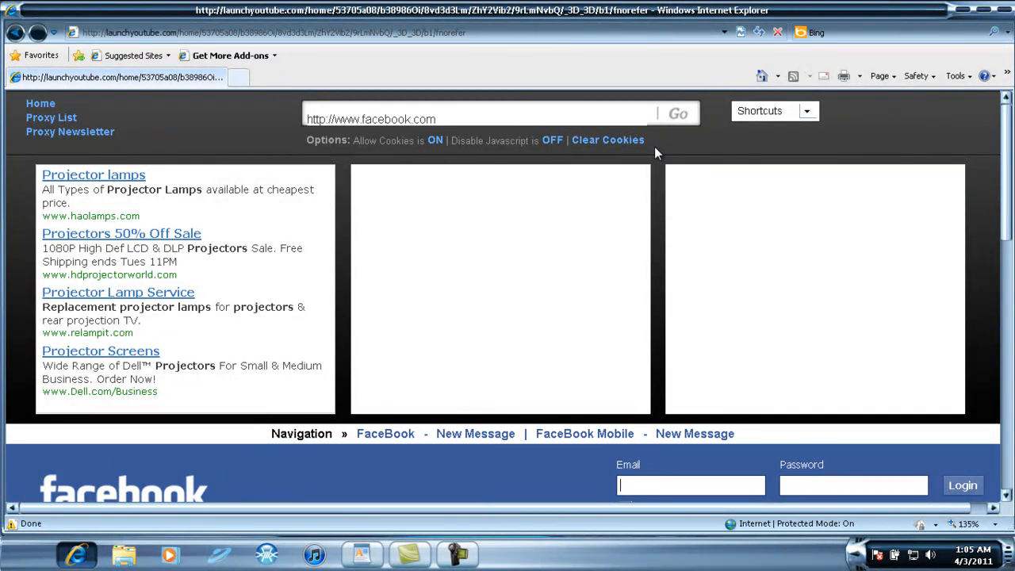